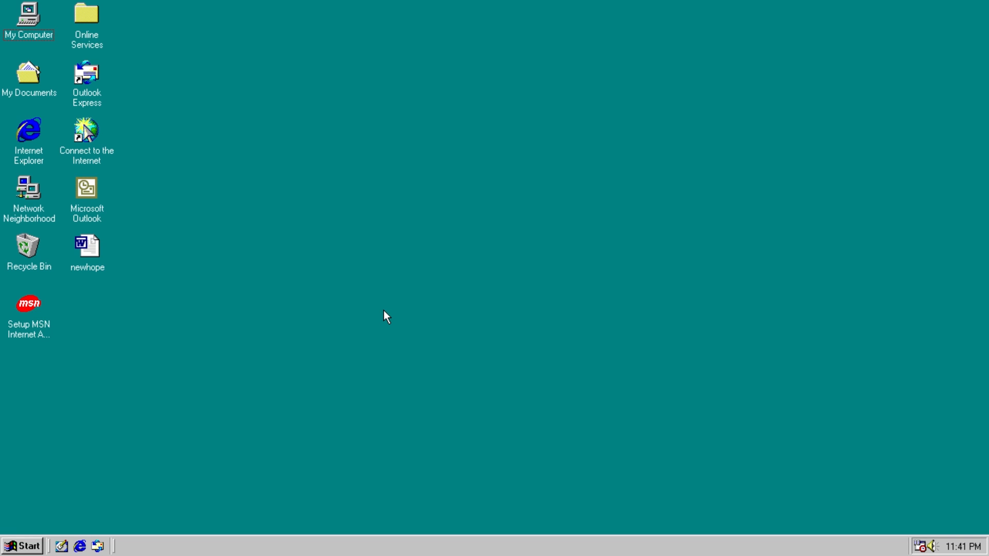
# Open the newhope document and confirm its Macros list contains no macros
pyautogui.click(86, 250)
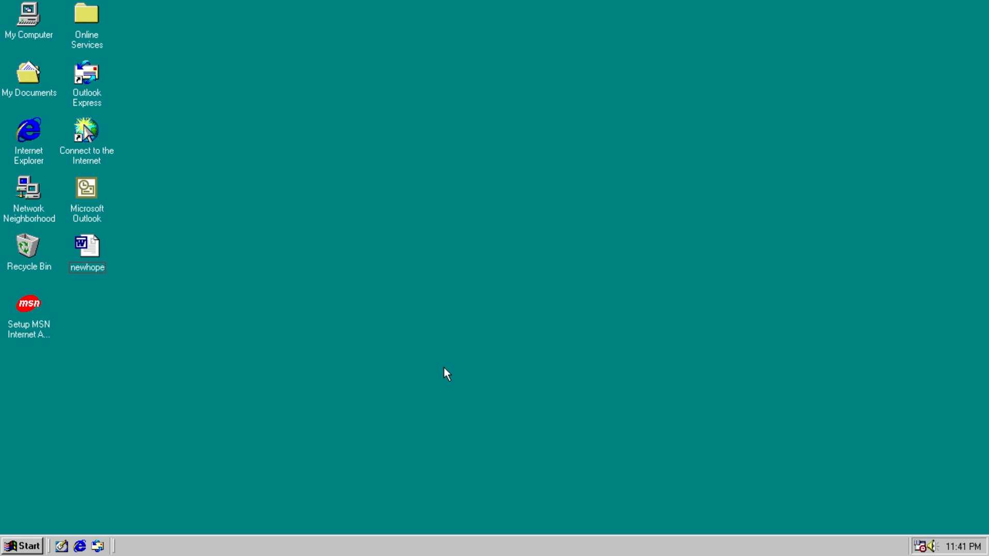
pyautogui.doubleClick(87, 246)
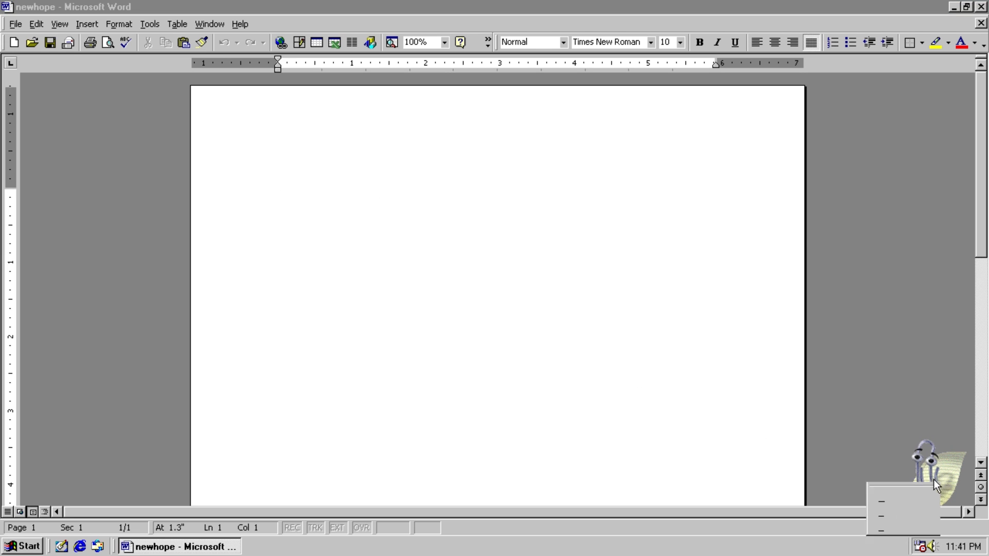
pyautogui.click(277, 198)
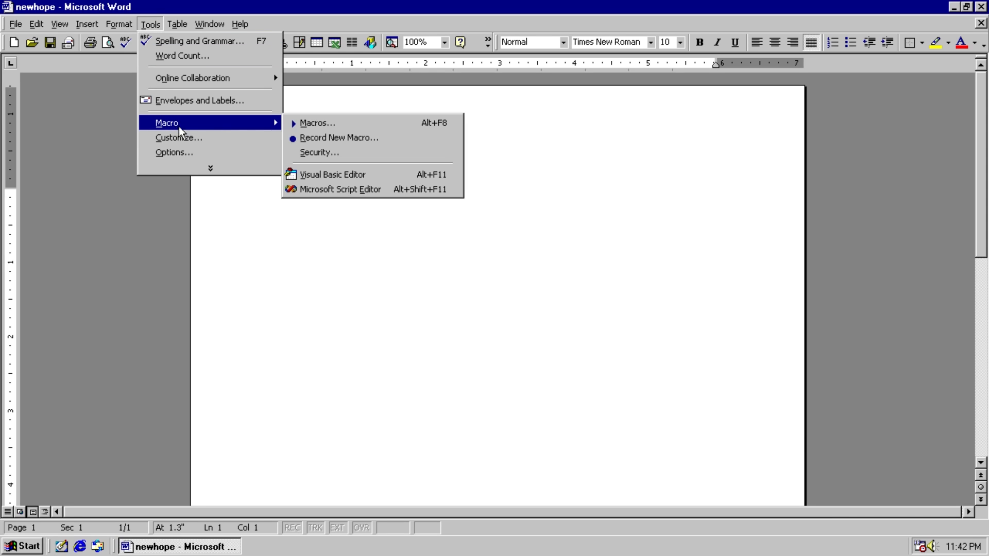
pyautogui.click(318, 122)
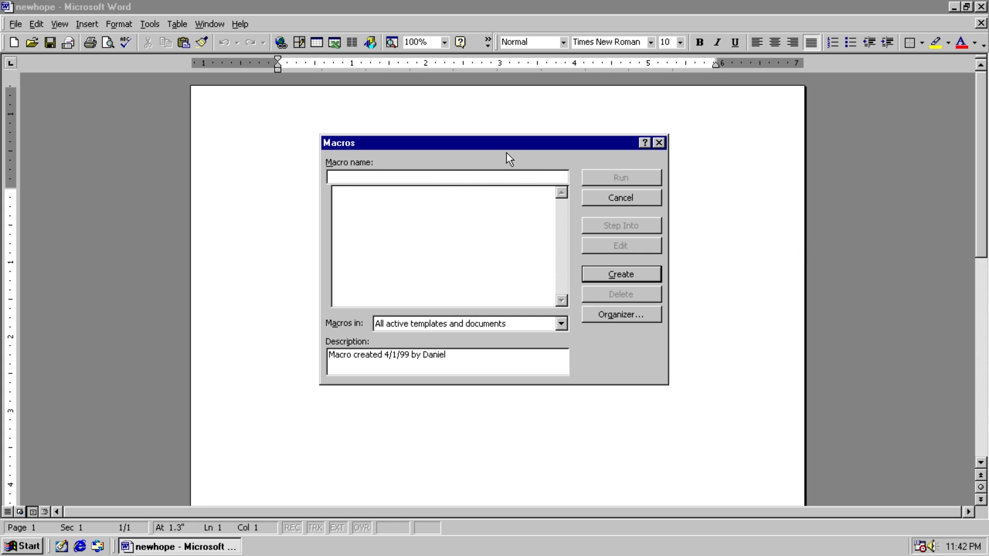
pyautogui.click(619, 198)
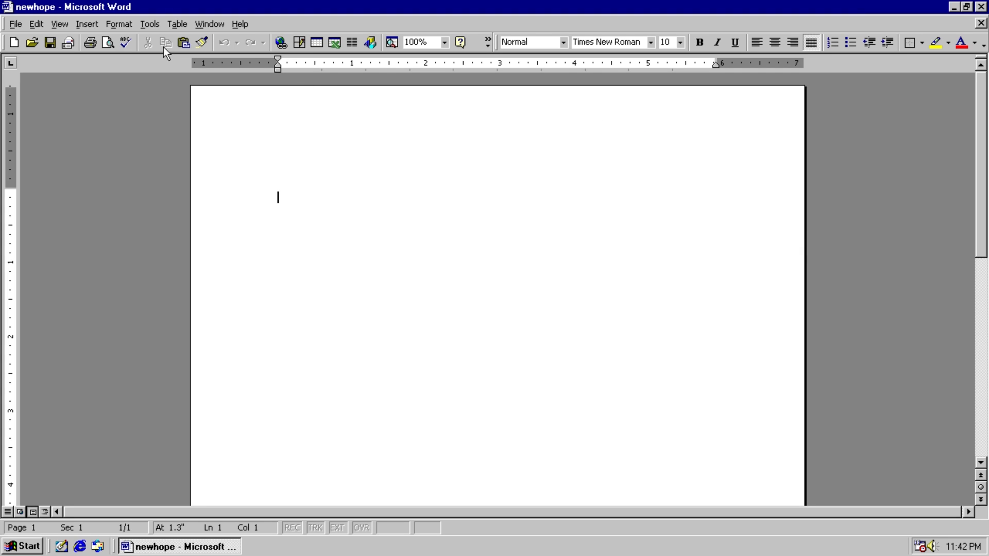
pyautogui.click(150, 24)
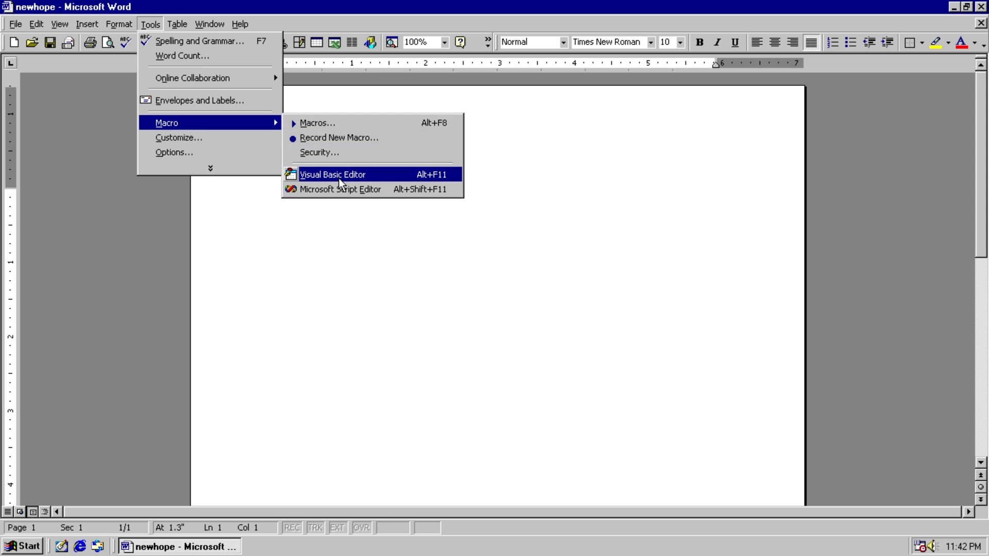
# Review newhope's ThisDocument code down to the commented-out WordBasic.Kill Pc-cillin line
pyautogui.click(333, 174)
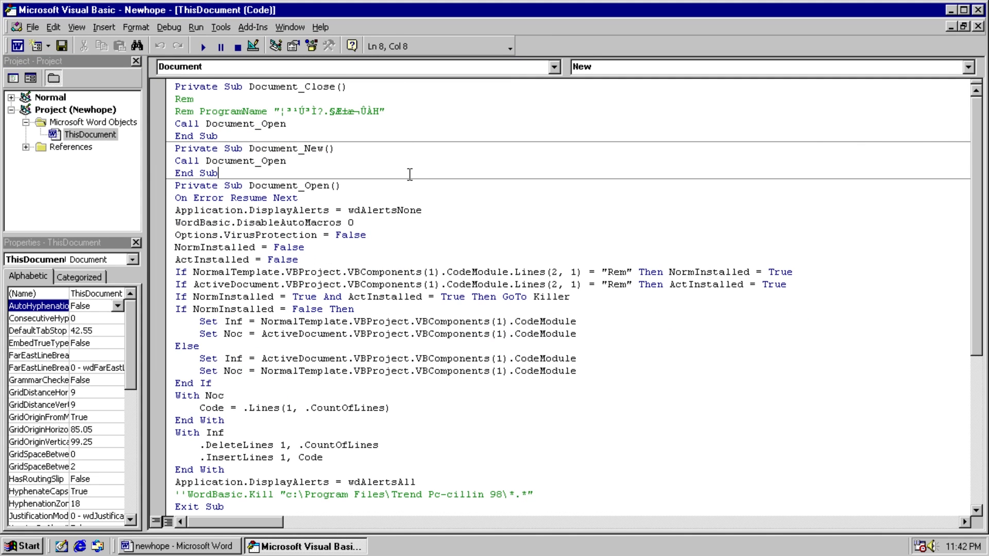
pyautogui.click(286, 123)
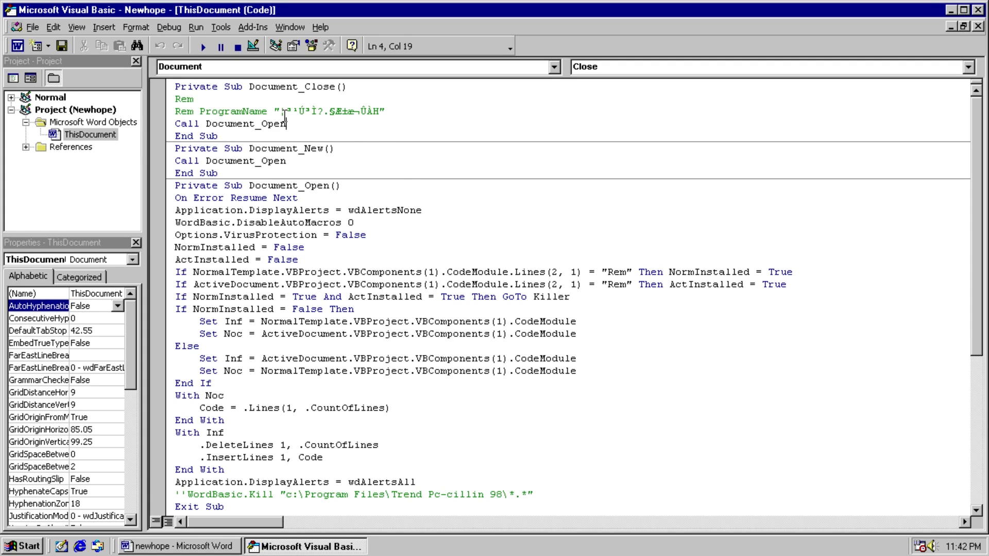
pyautogui.moveTo(283, 111); pyautogui.dragTo(385, 111)
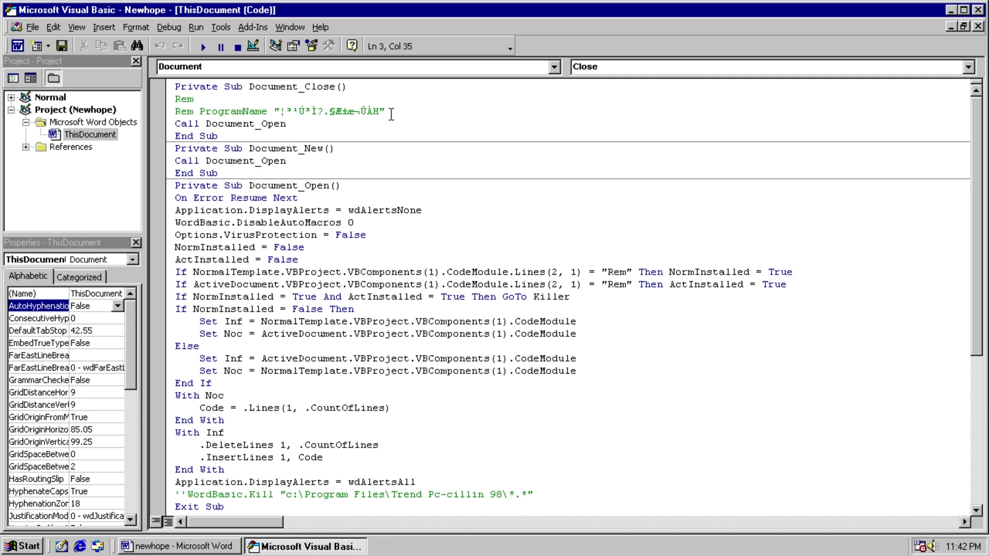
pyautogui.moveTo(422, 175)
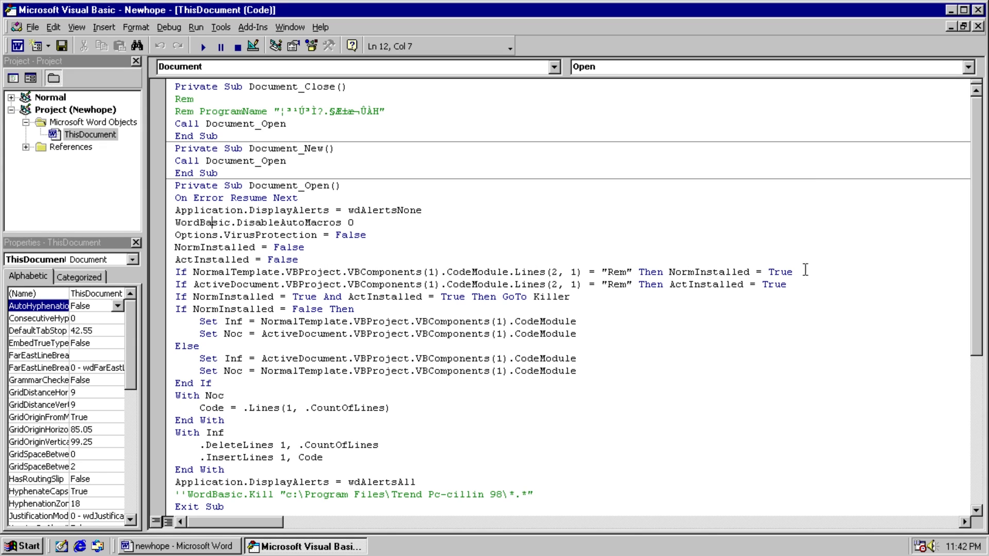
pyautogui.scroll(-3)
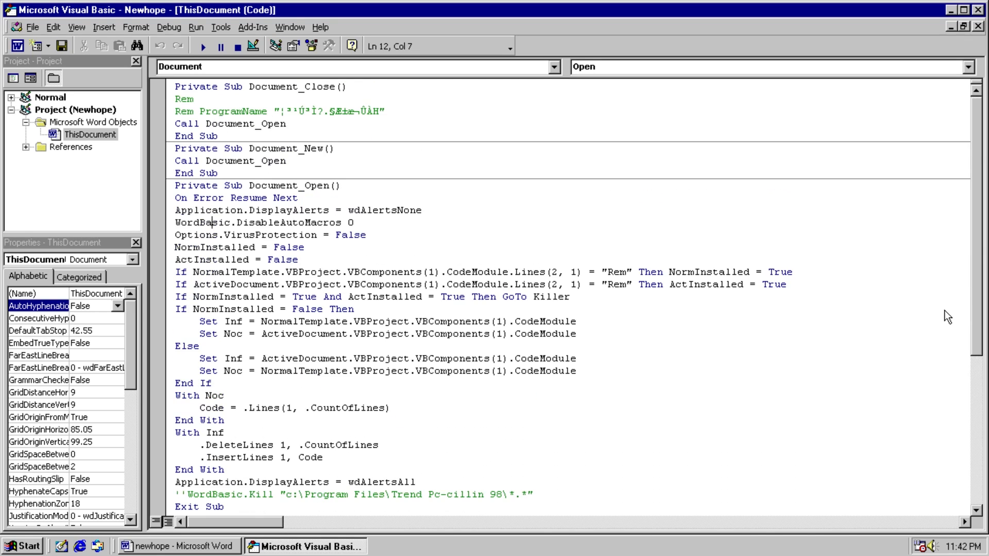
pyautogui.scroll(-3)
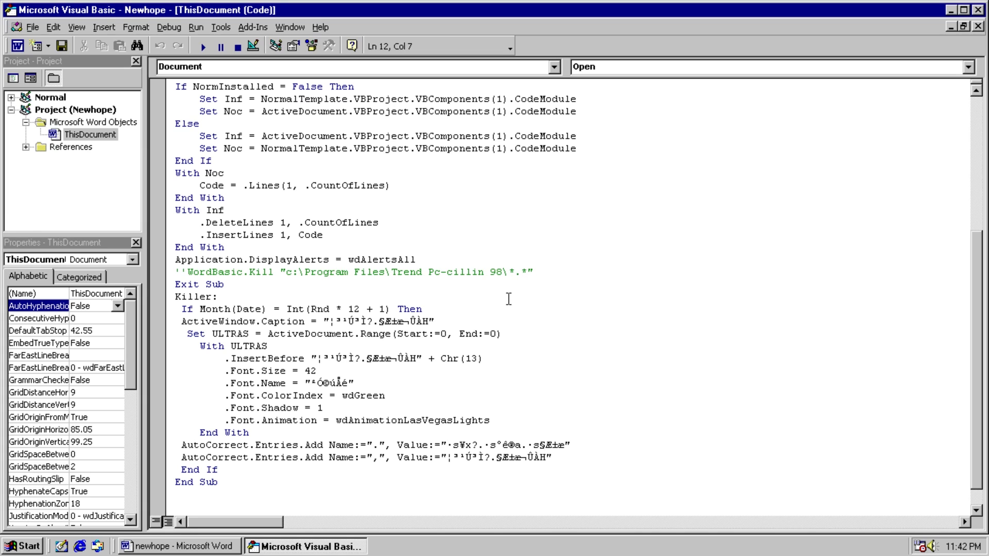
pyautogui.moveTo(172, 273)
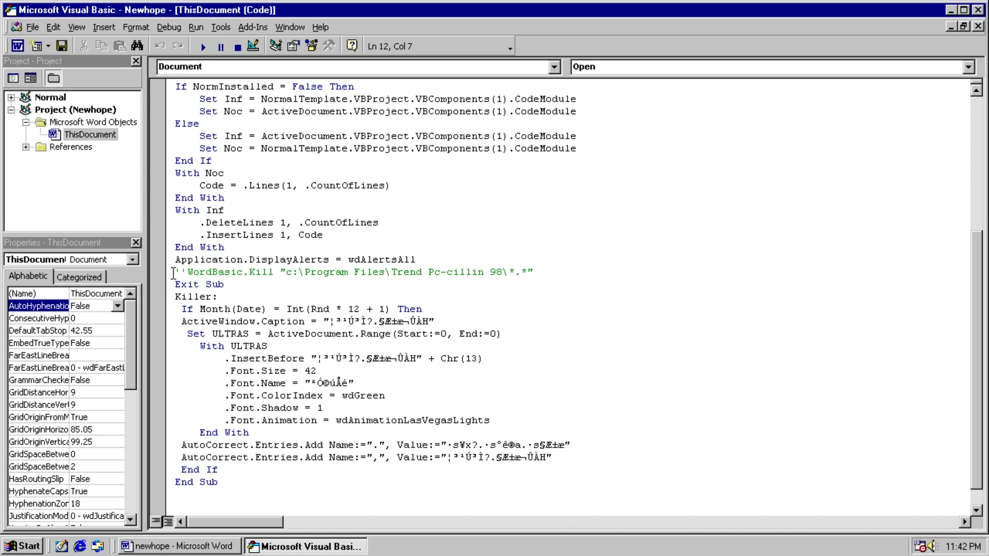
pyautogui.moveTo(175, 272); pyautogui.dragTo(533, 272)
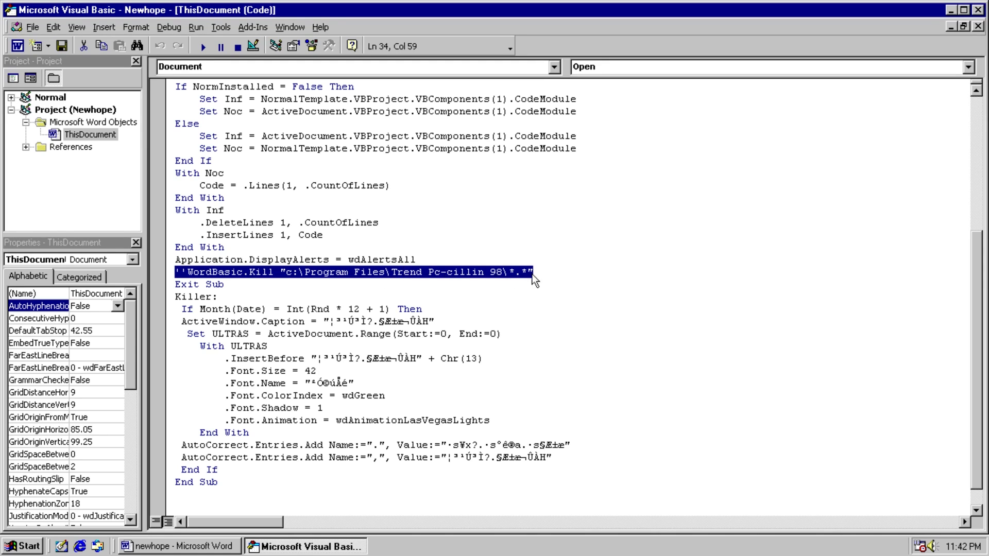
pyautogui.click(498, 276)
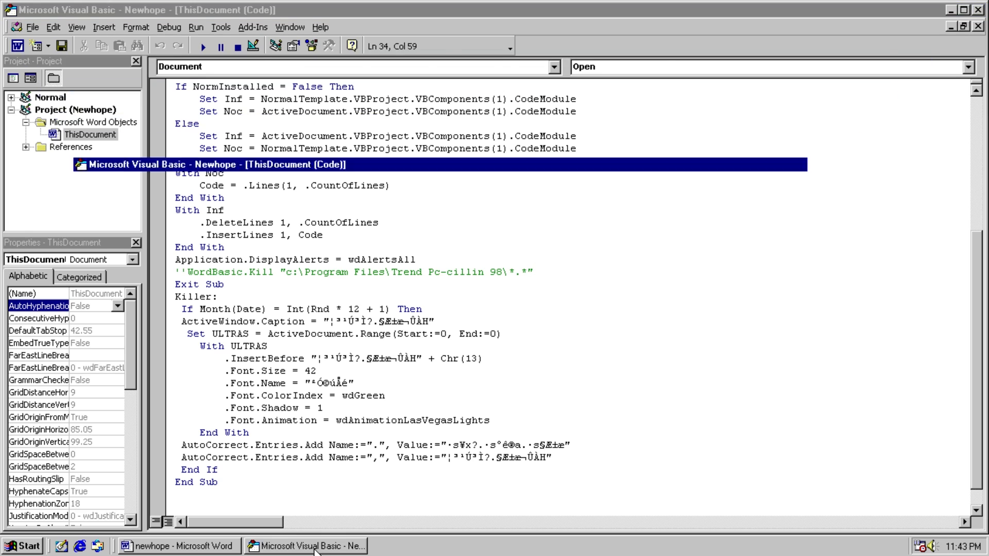
# Switch back to the blank newhope document and close Word
pyautogui.click(179, 546)
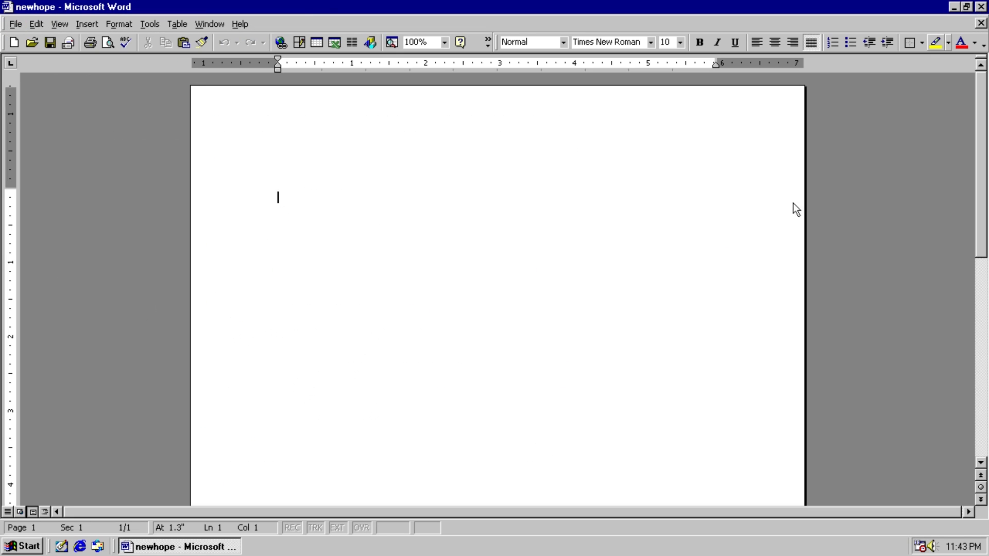
pyautogui.click(955, 6)
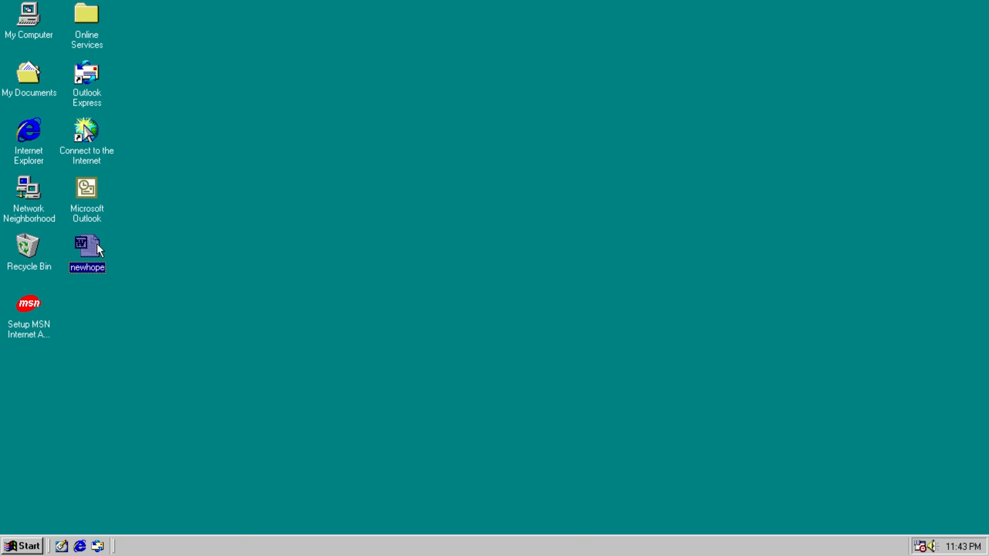
# Reopen newhope from the desktop and place the cursor below the green banner lines
pyautogui.doubleClick(87, 246)
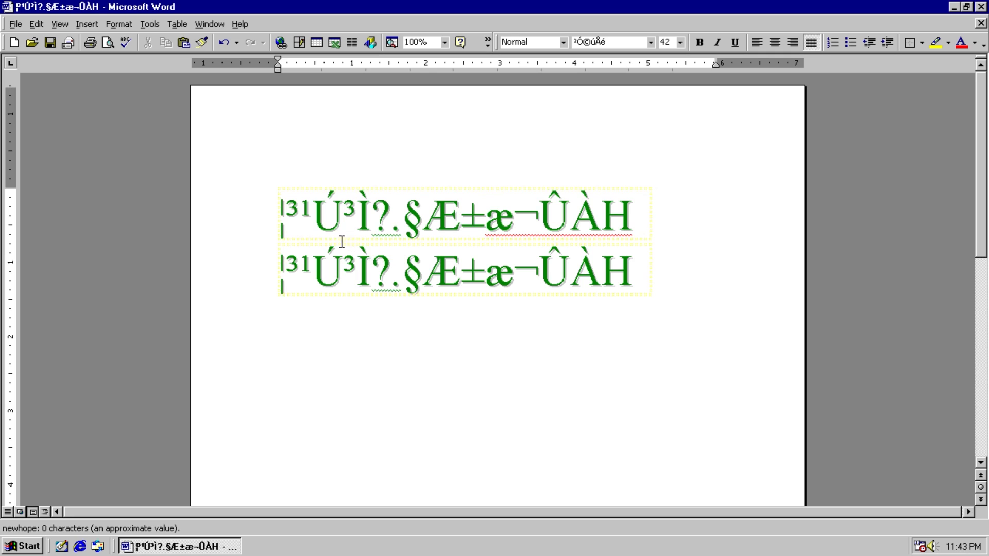
pyautogui.moveTo(311, 210)
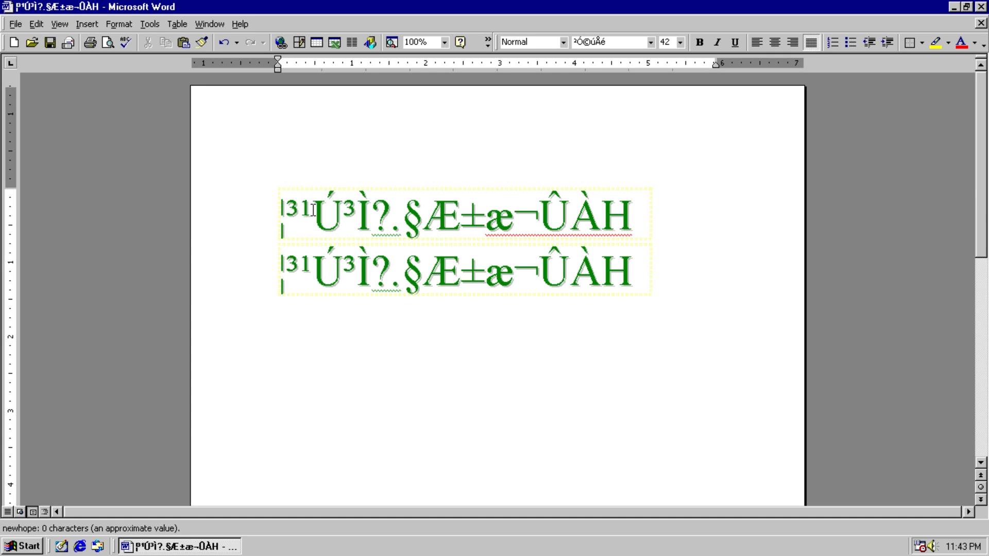
pyautogui.click(512, 271)
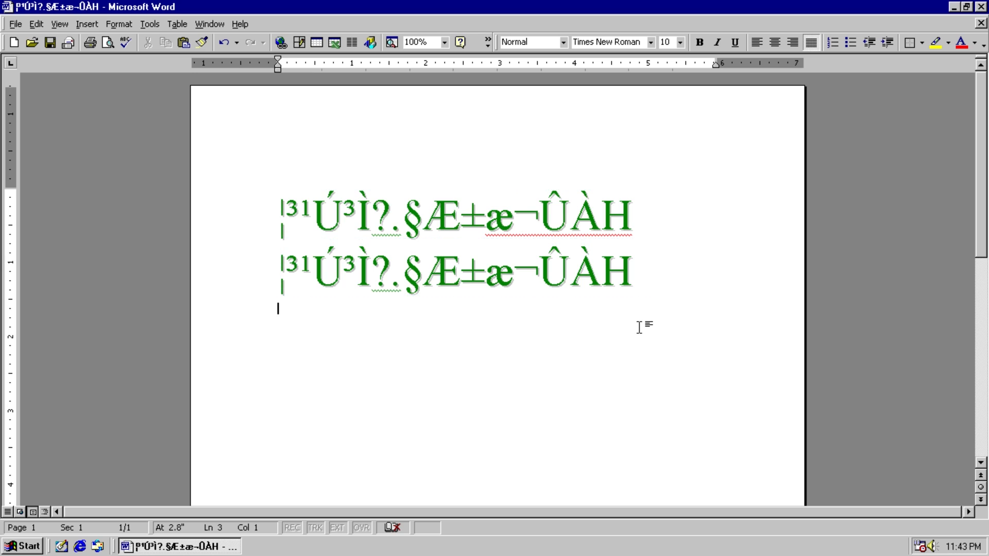
# Type report sentences below the banner while punctuation turns into garbled text
pyautogui.write('I am typing a sent')
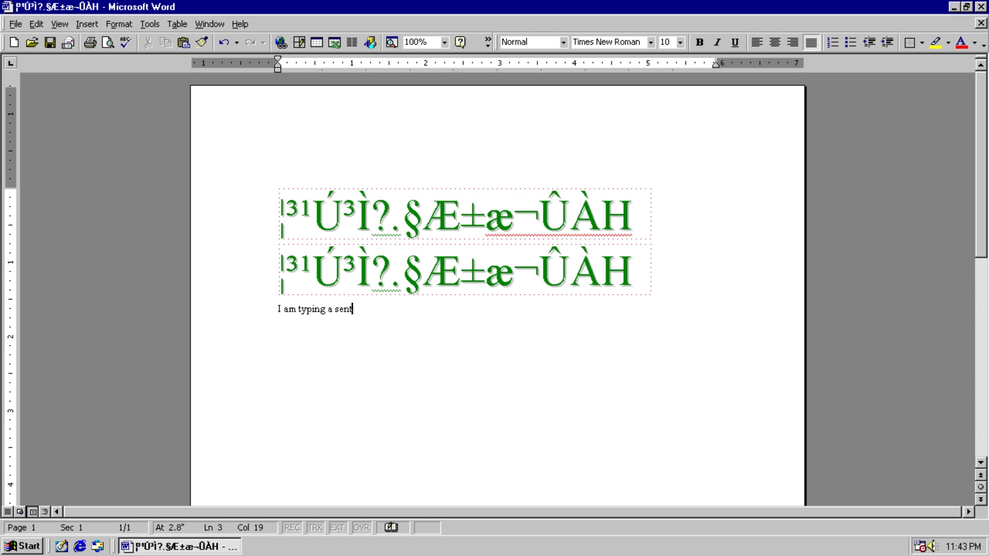
pyautogui.write('ence for my')
pyautogui.write('This report w')
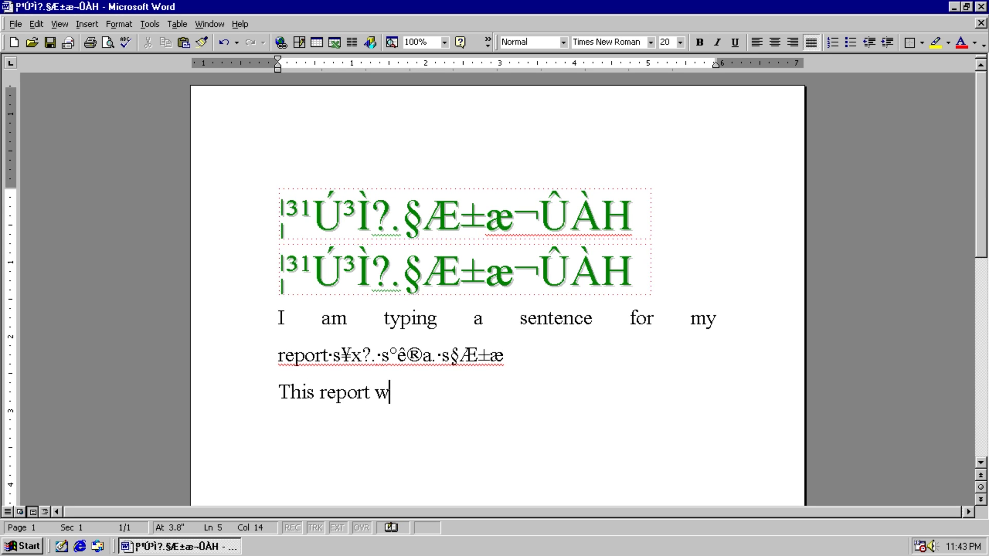
pyautogui.write('ould be good¦³¹Ú³Ì?.§Æ±æ¬ÛÀH crazy')
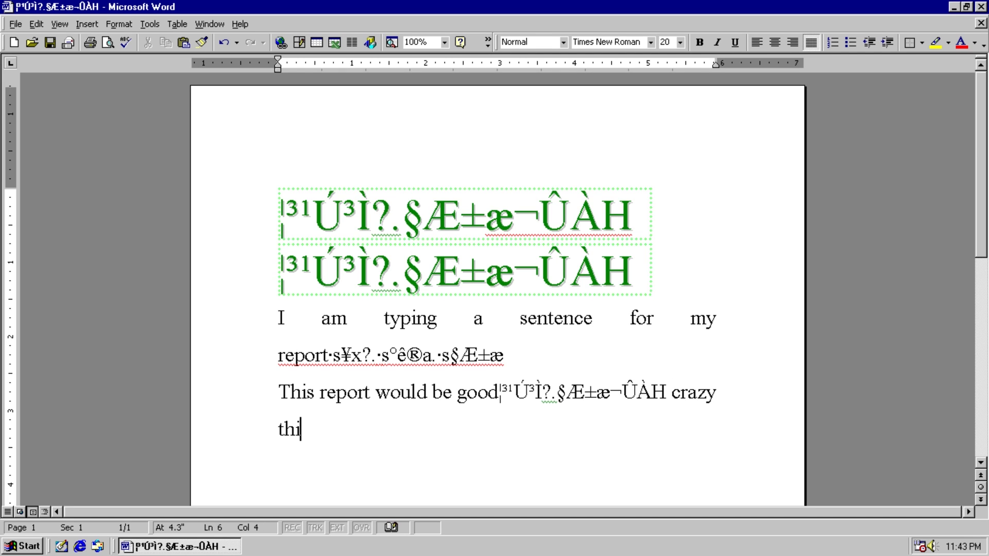
pyautogui.write('n')
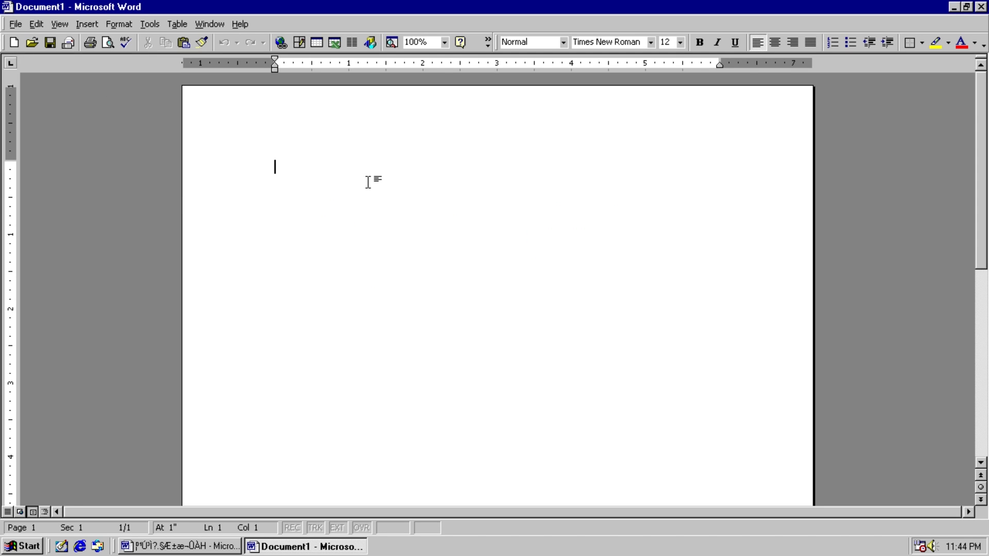
# Type 'test' into the new Document1 and bring up Save As
pyautogui.write('test')
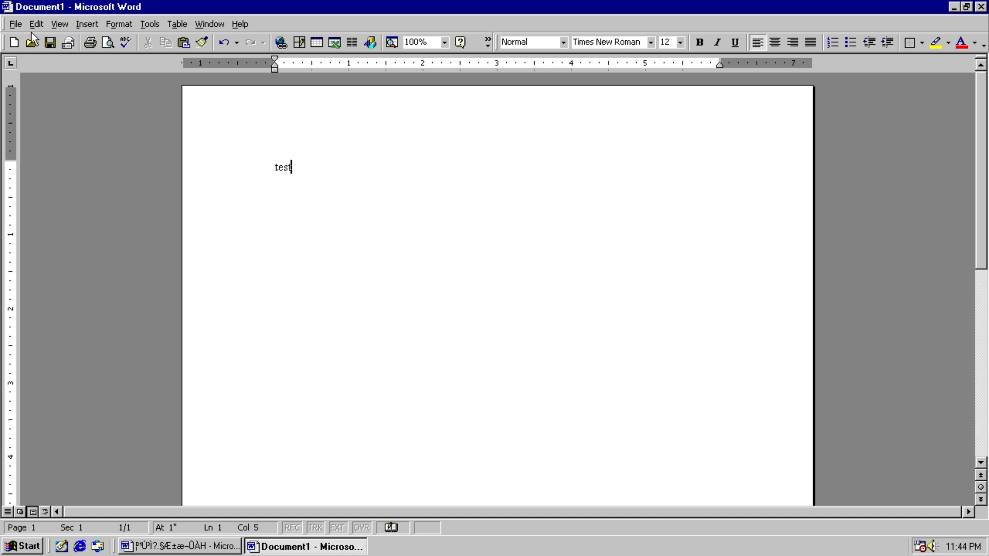
pyautogui.click(48, 42)
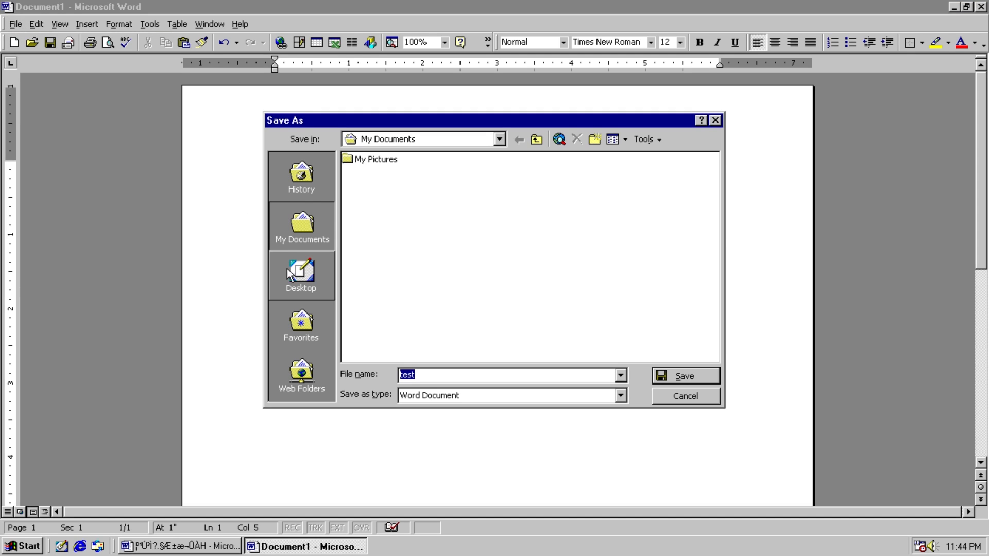
# Save 'test' to the desktop, reopen it showing green banners, then close it
pyautogui.click(683, 375)
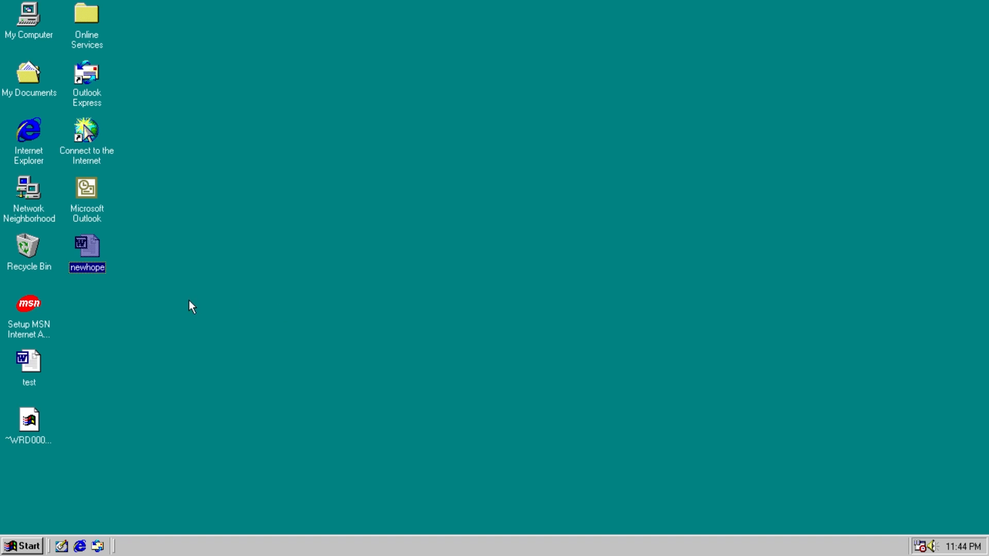
pyautogui.doubleClick(86, 244)
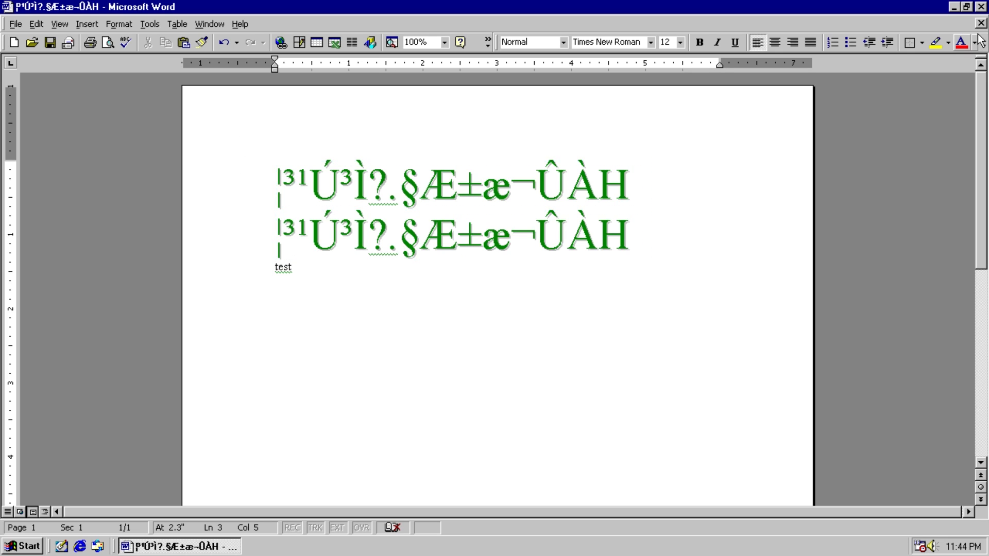
pyautogui.click(966, 7)
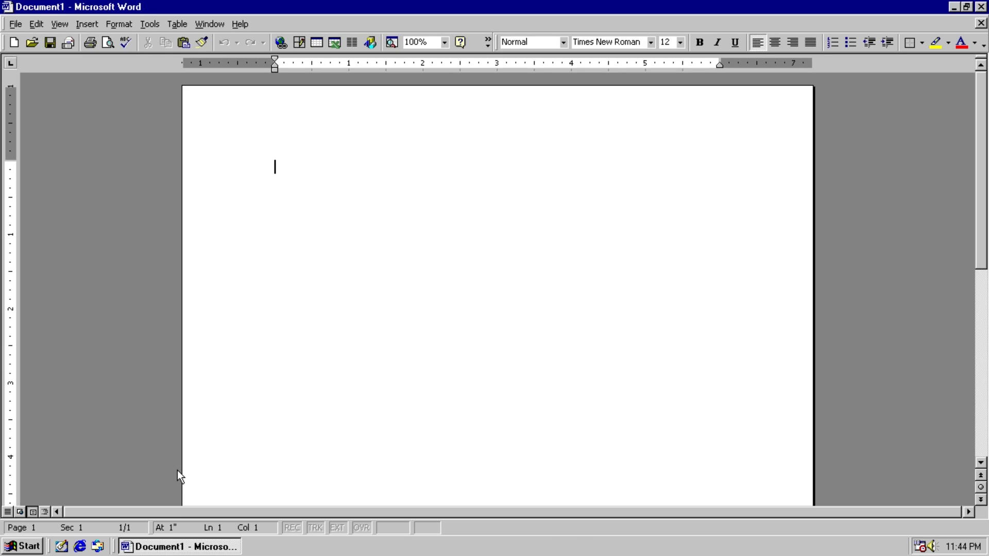
# Type 'Blah blah blah', save it to the desktop as test2, and close Word
pyautogui.write('B;a')
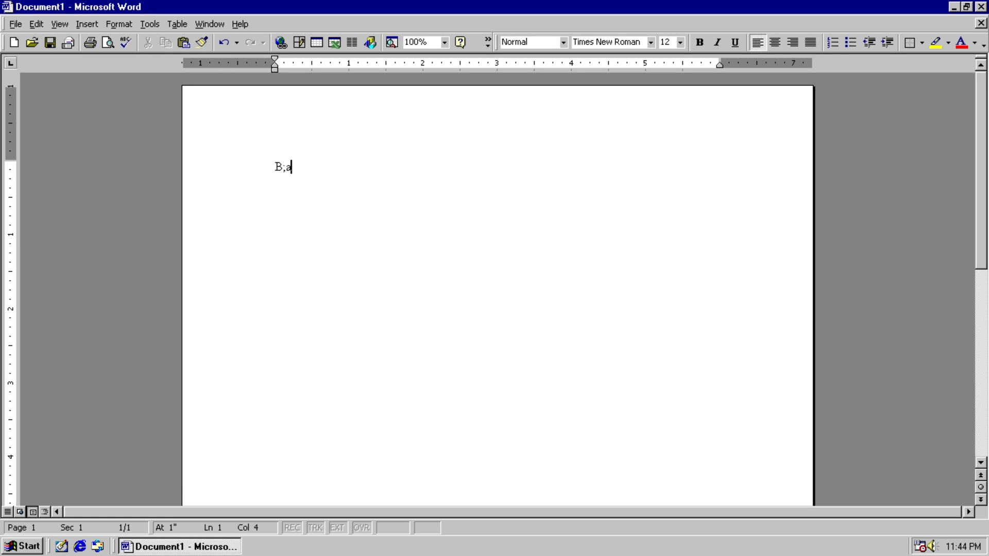
pyautogui.write('Blah blah blah')
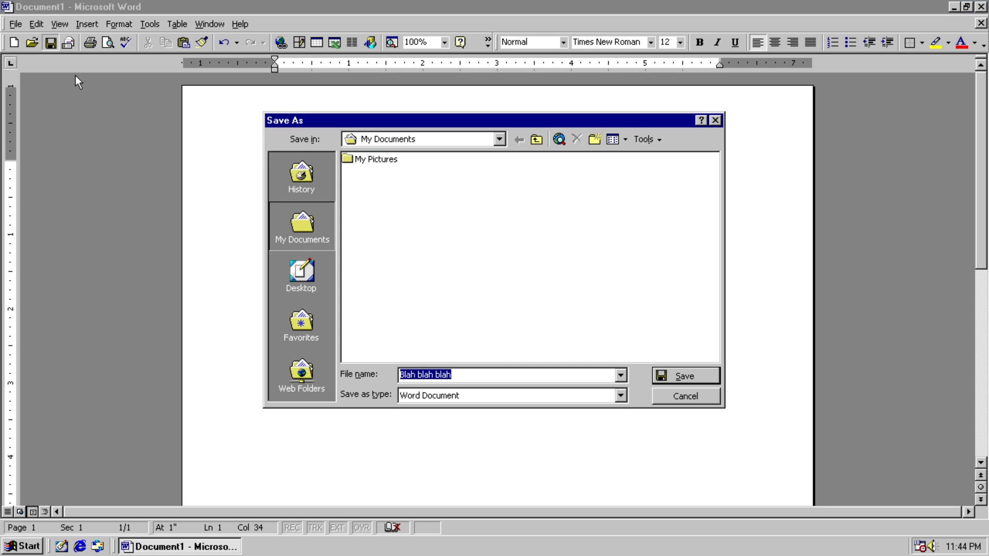
pyautogui.click(302, 275)
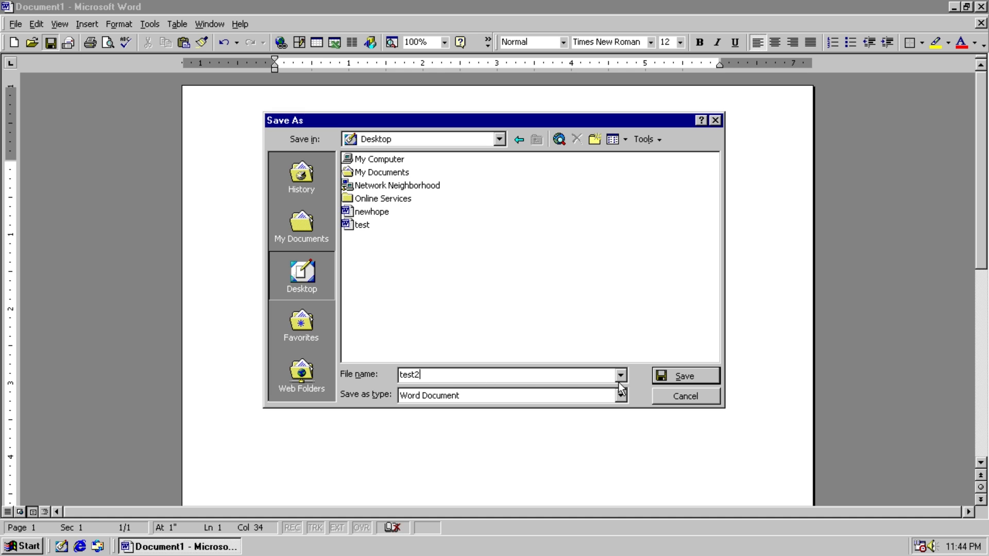
pyautogui.click(685, 376)
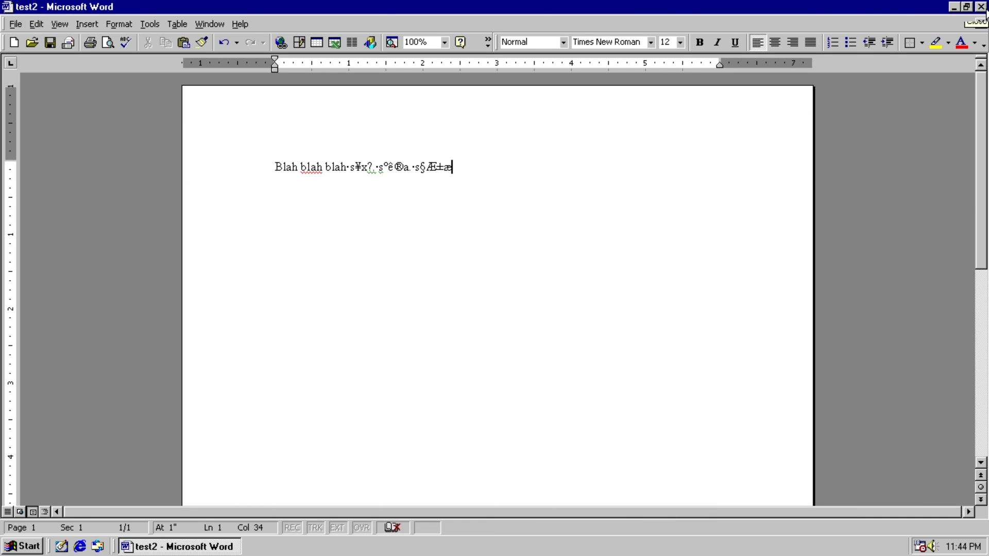
pyautogui.click(981, 6)
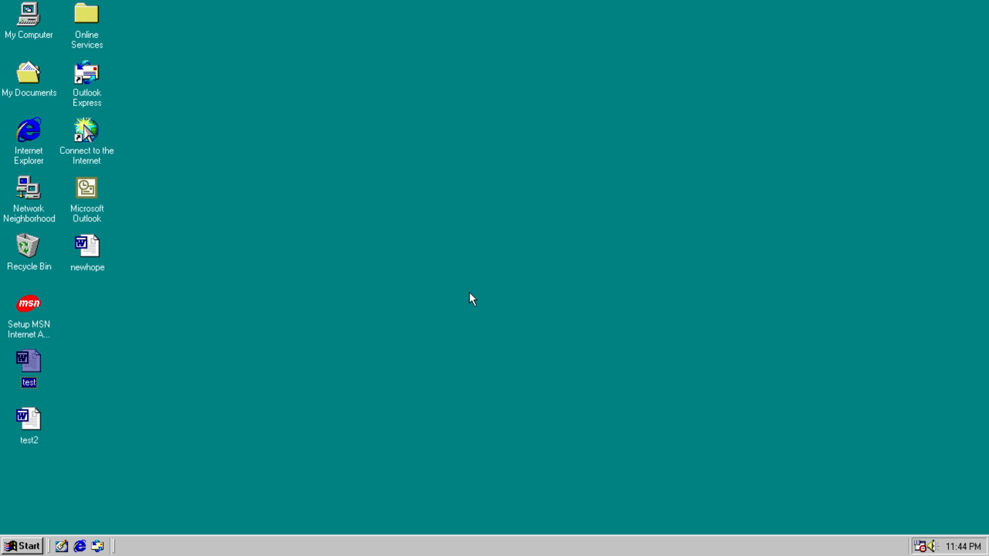
# Open test2 from the desktop, revealing 13 pages of repeated green banner text
pyautogui.doubleClick(28, 363)
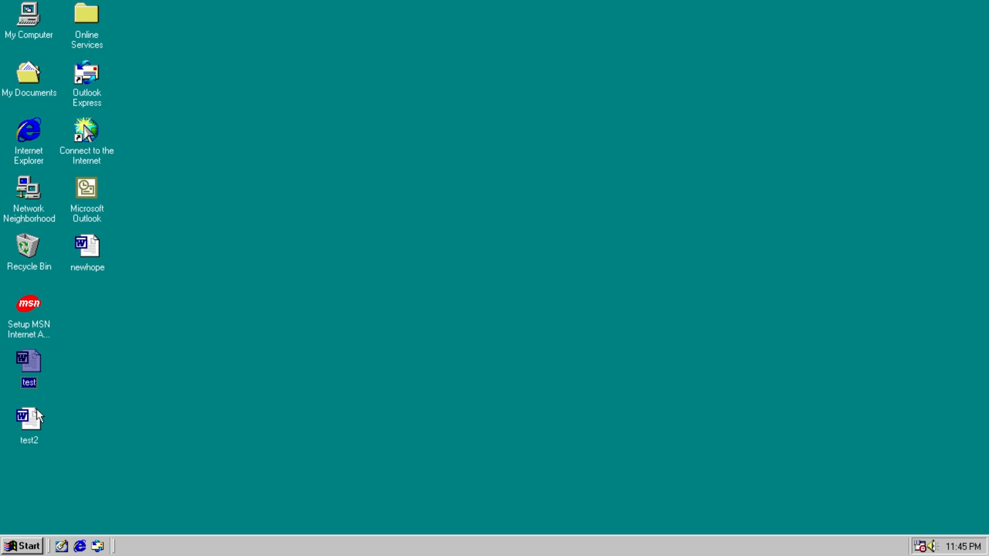
pyautogui.doubleClick(28, 417)
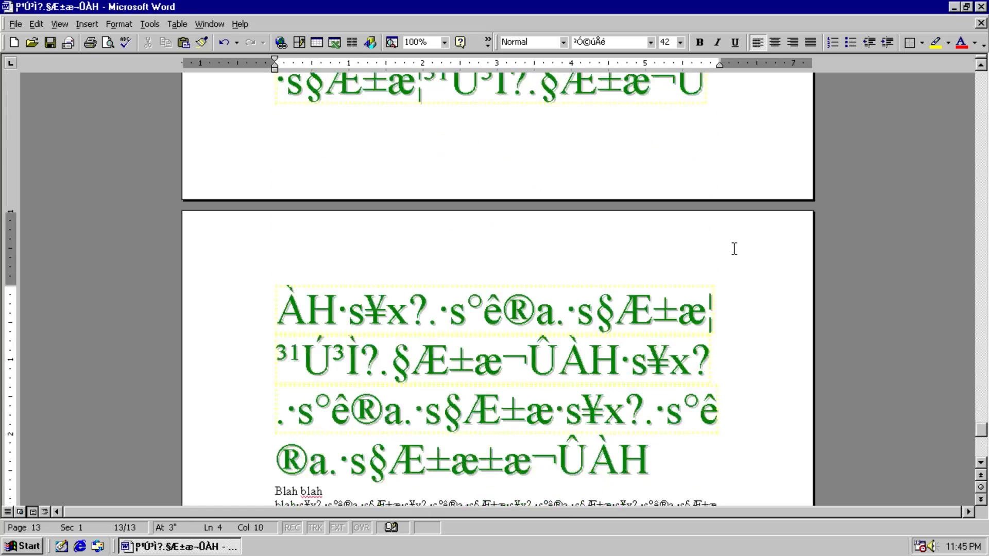
# Scroll through test2's pages of repeated green garbled banner text
pyautogui.scroll(-3)
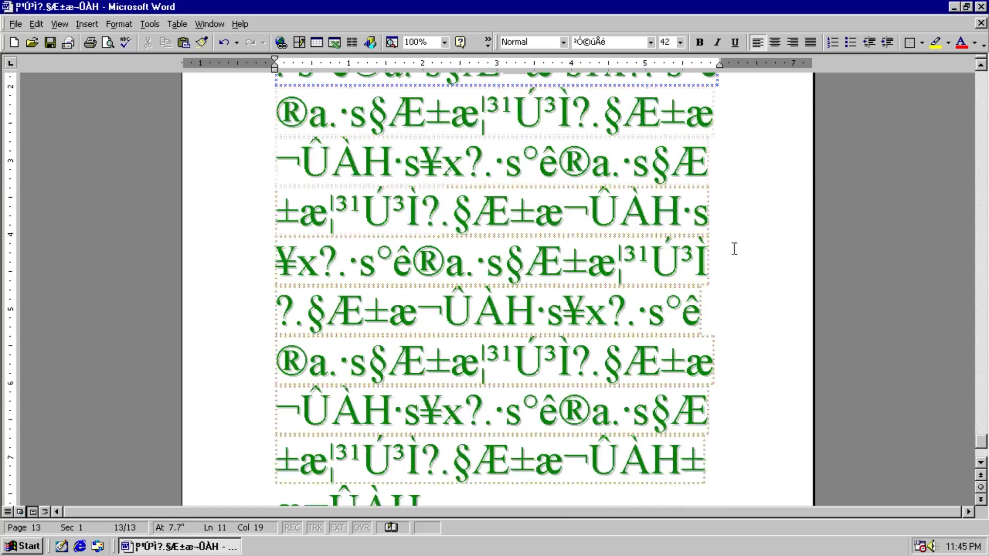
pyautogui.scroll(-3)
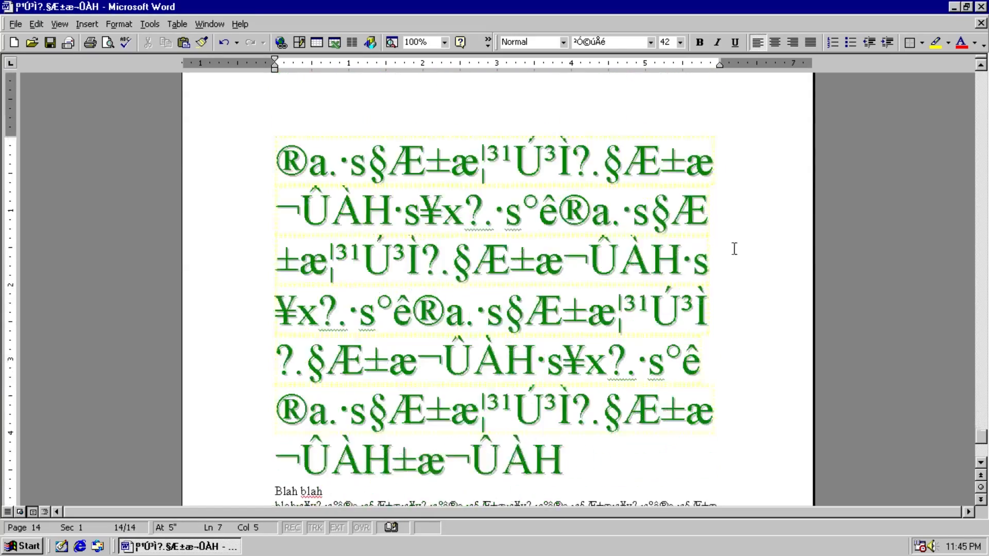
pyautogui.scroll(-3)
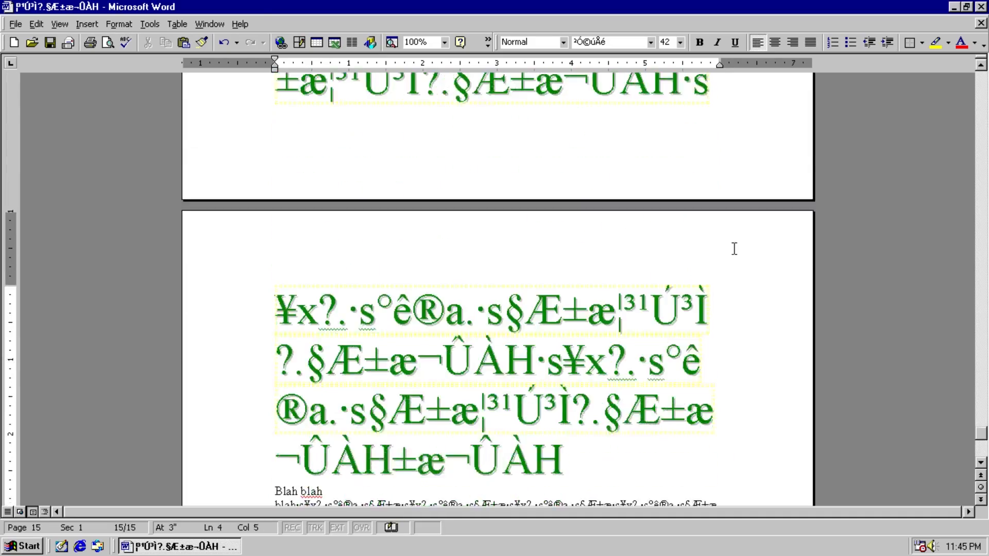
pyautogui.scroll(-3)
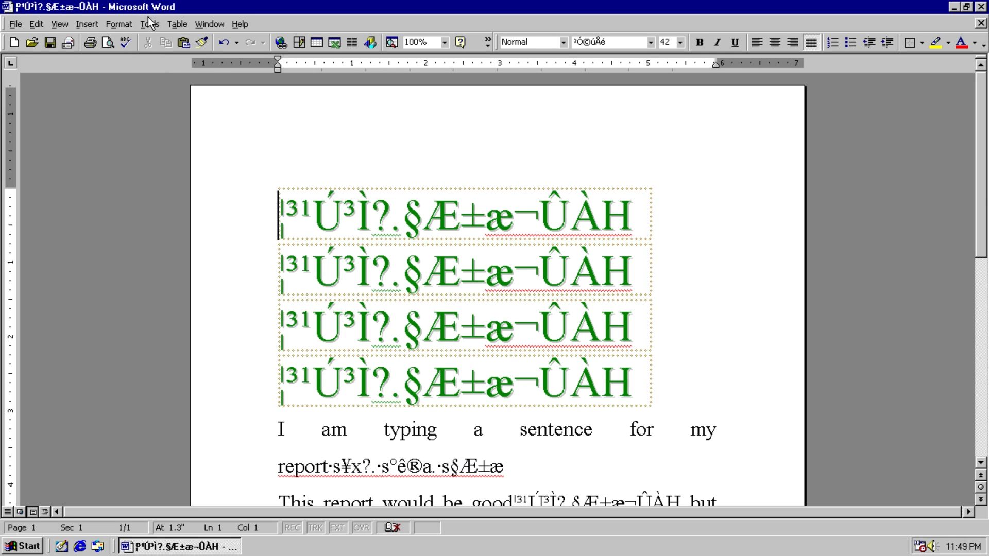
# Open the Visual Basic Editor and show the ThisDocument code of the Newhope project
pyautogui.click(150, 24)
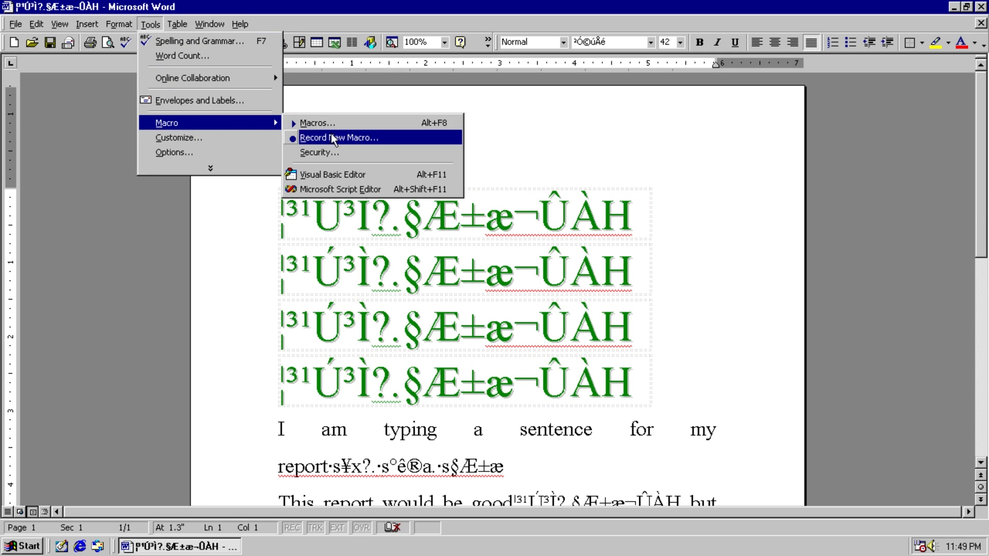
pyautogui.click(334, 174)
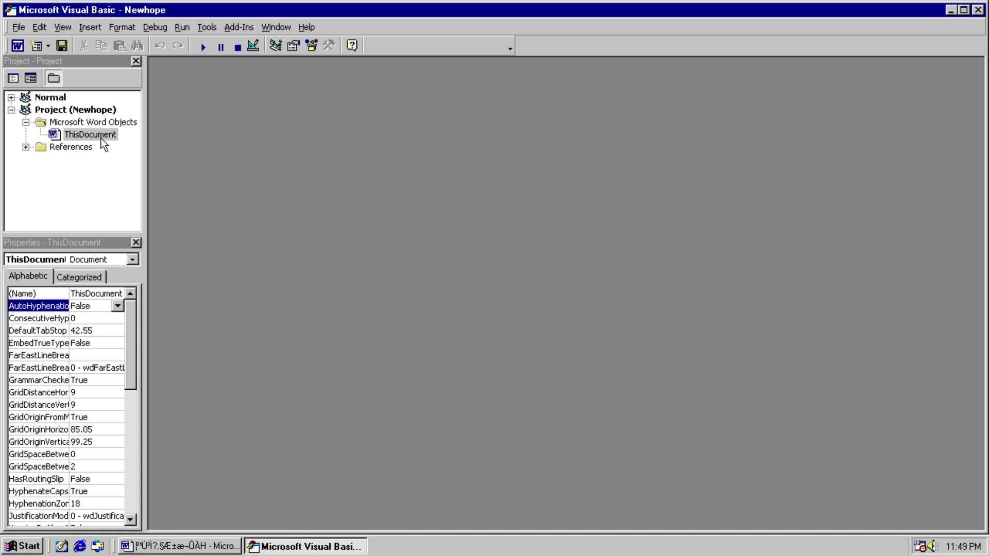
pyautogui.doubleClick(89, 134)
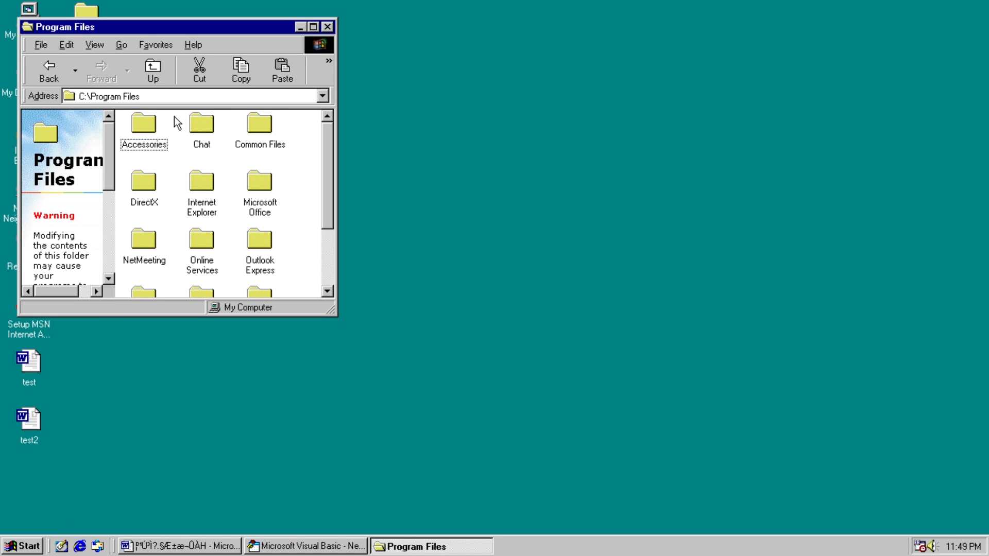
# Add a new Microsoft Word Document and a new Wave Sound file to Trend Pc-cillin 98
pyautogui.rightClick(177, 123)
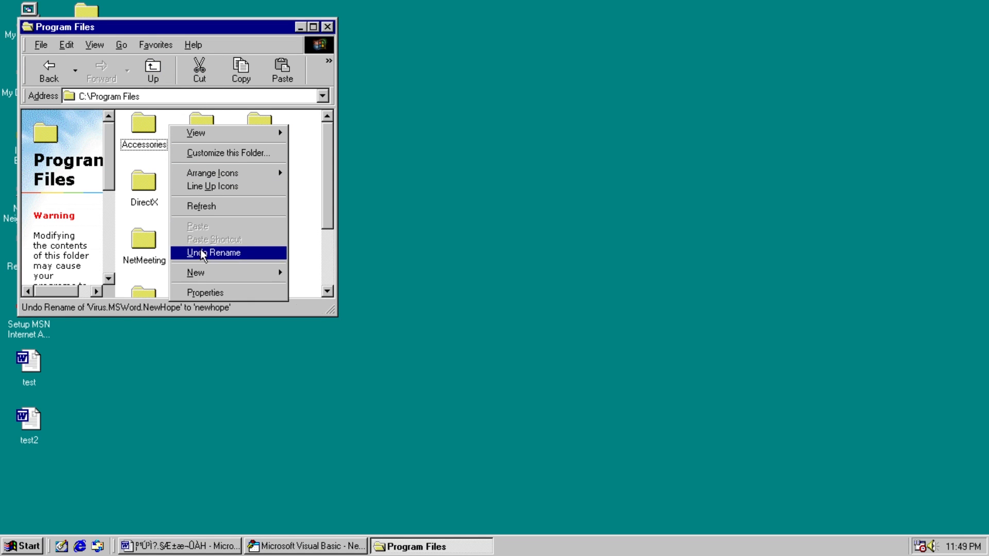
pyautogui.click(214, 252)
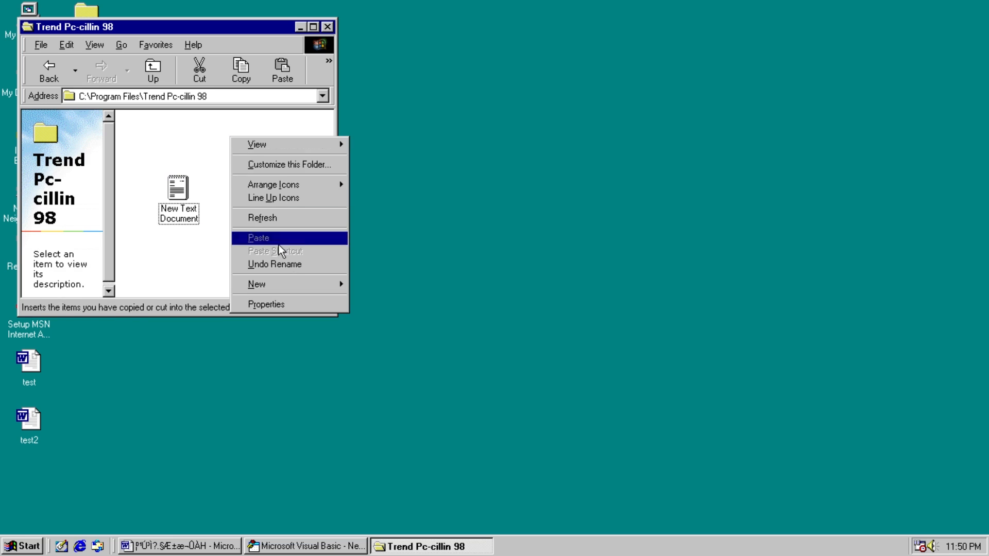
pyautogui.click(259, 238)
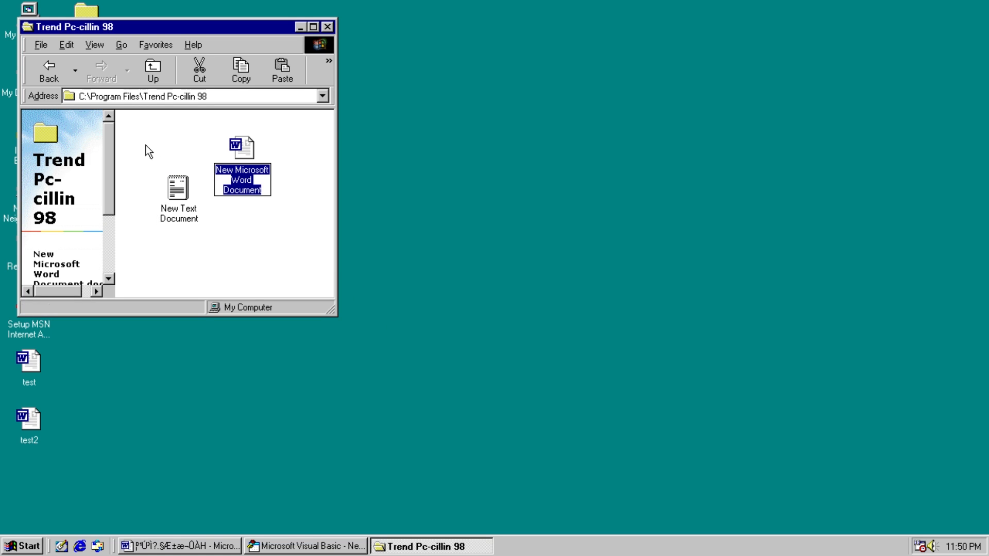
pyautogui.rightClick(149, 150)
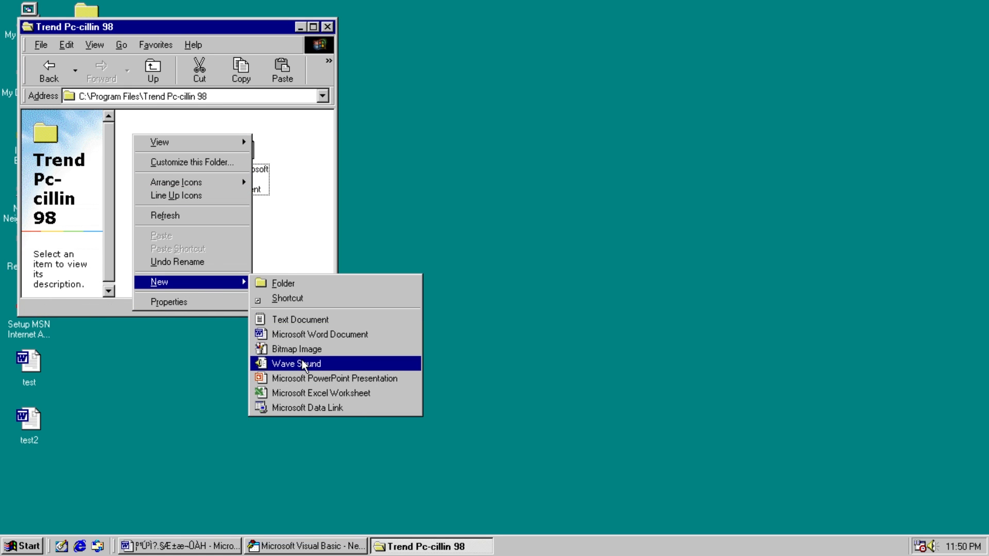
pyautogui.click(295, 364)
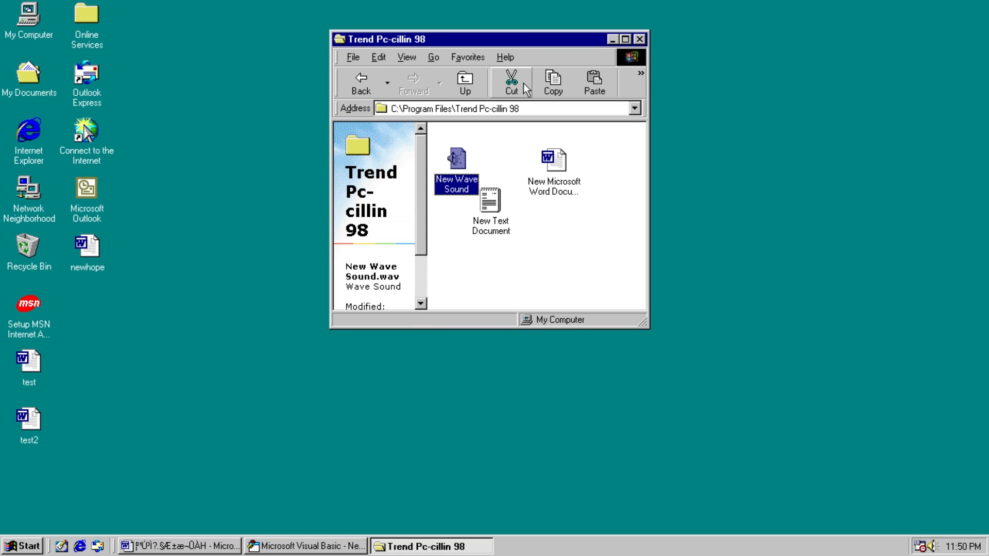
# Reopen newhope from the desktop so its payload deletes the Trend Pc-cillin 98 files
pyautogui.click(306, 546)
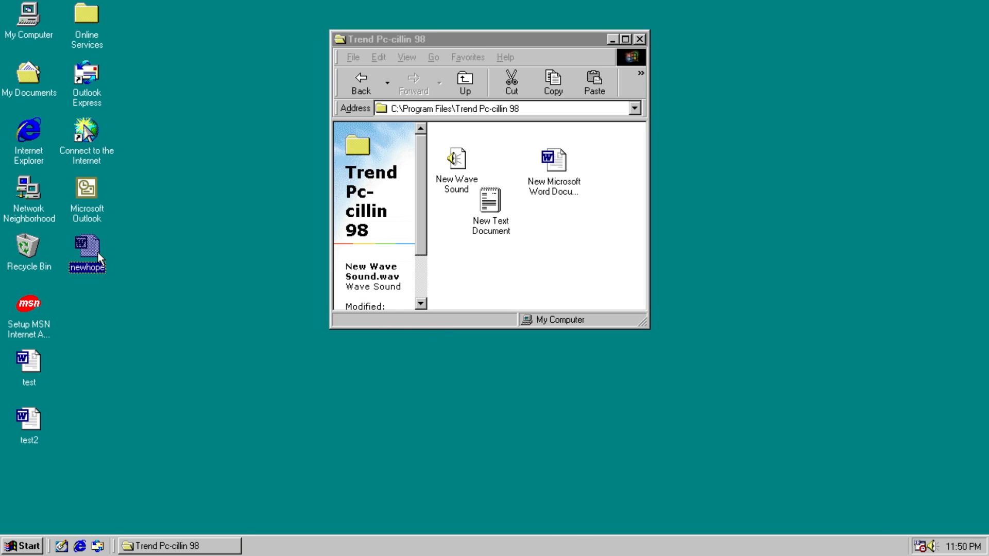
pyautogui.doubleClick(87, 248)
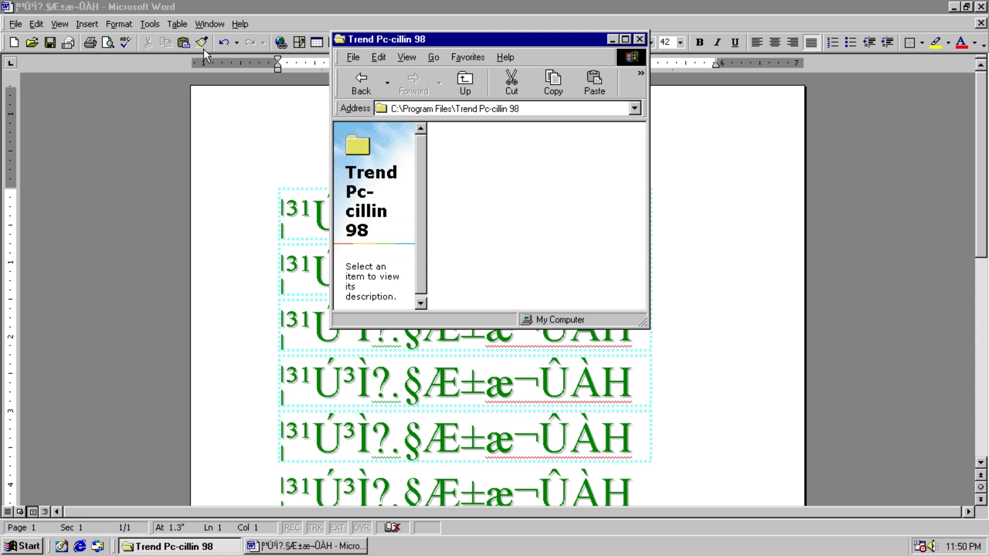
pyautogui.moveTo(481, 161)
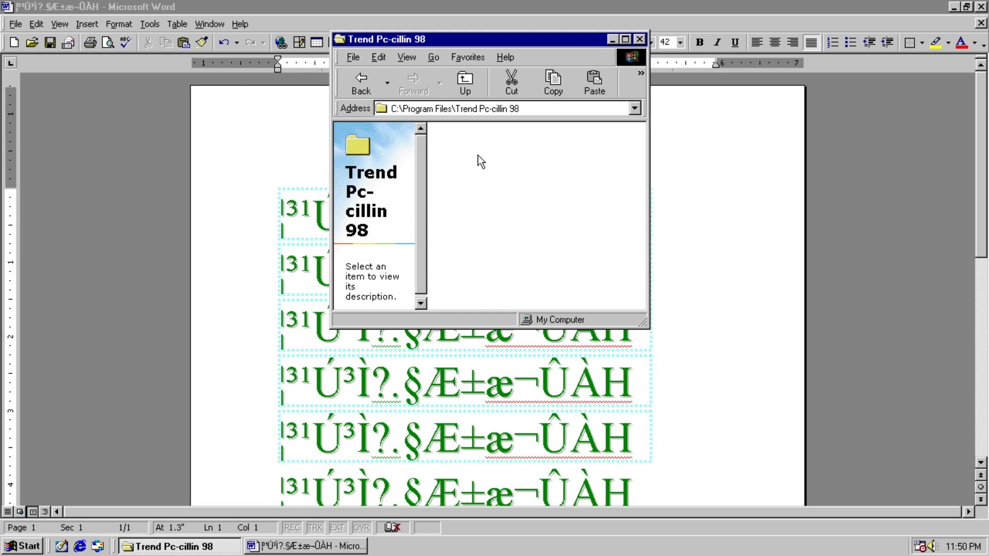